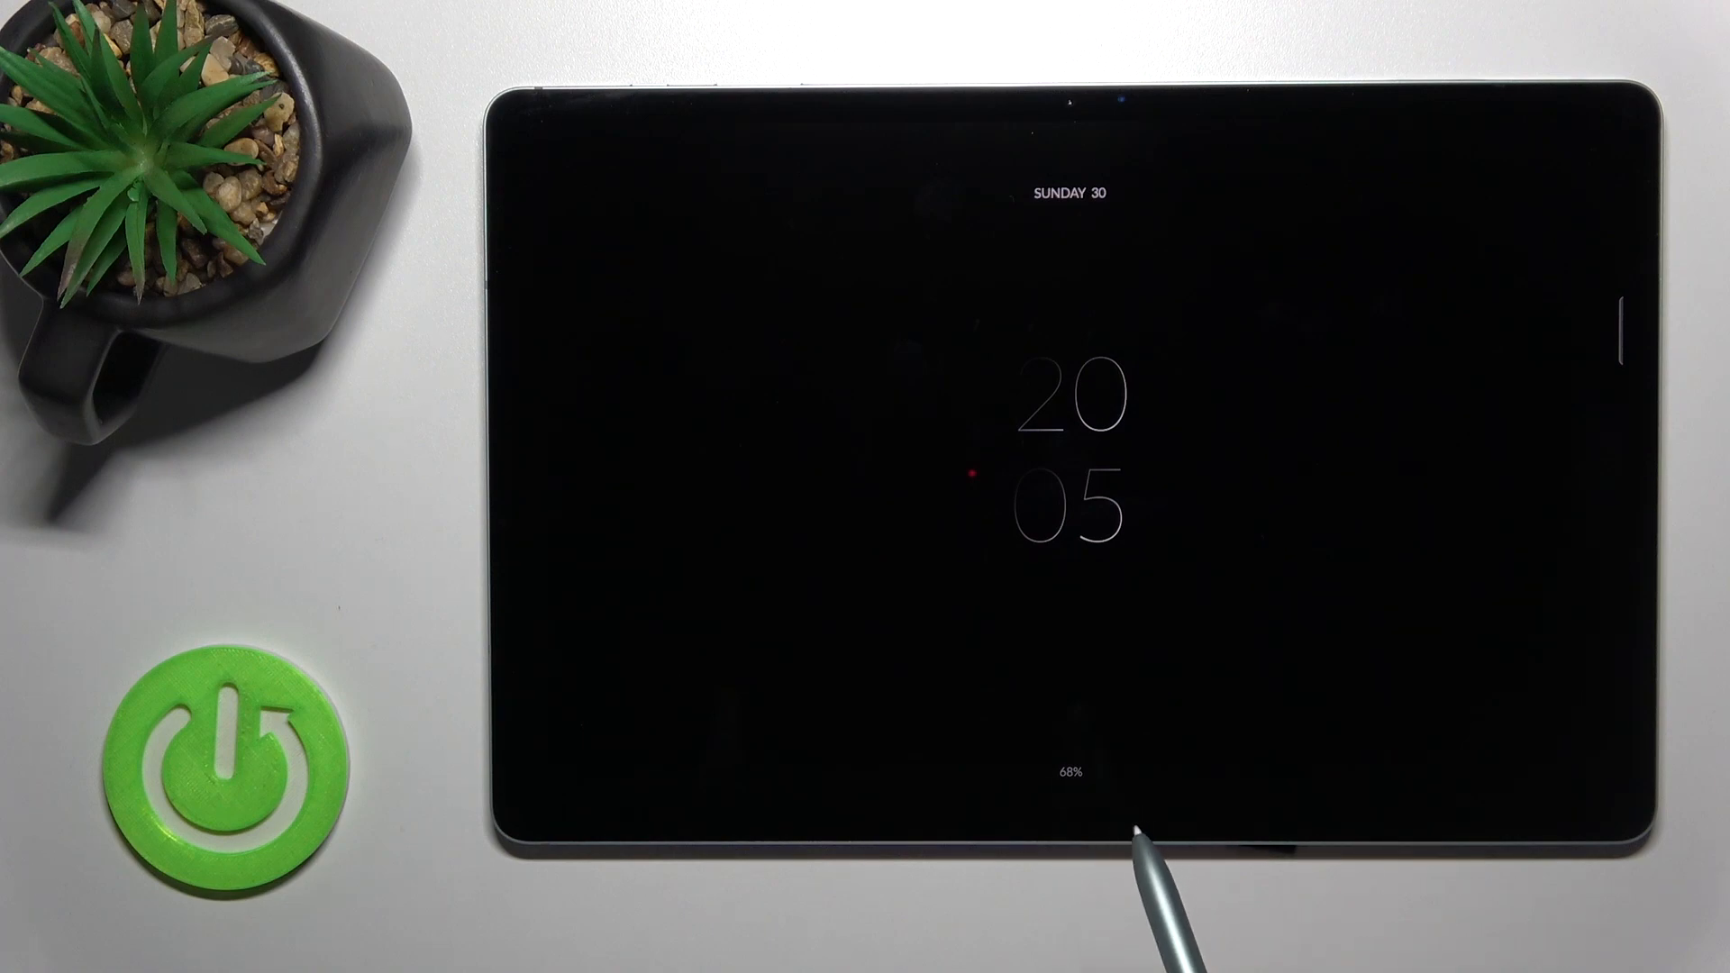
pyautogui.moveTo(1159, 717)
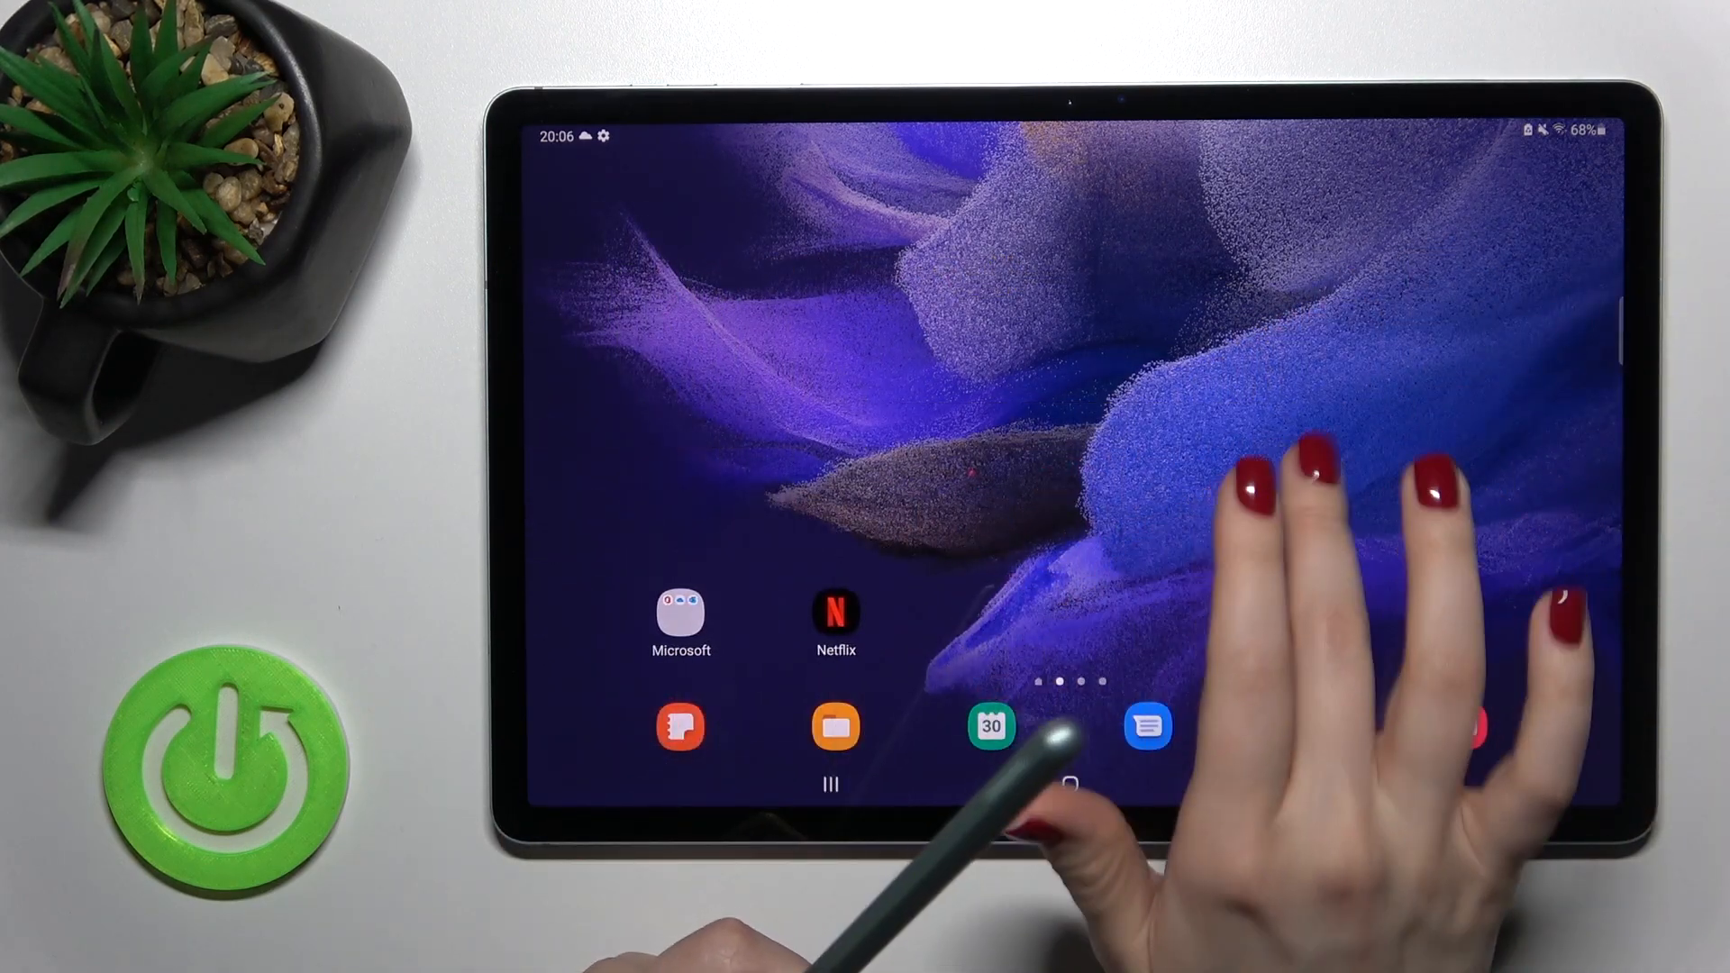
pyautogui.hscroll(-3)
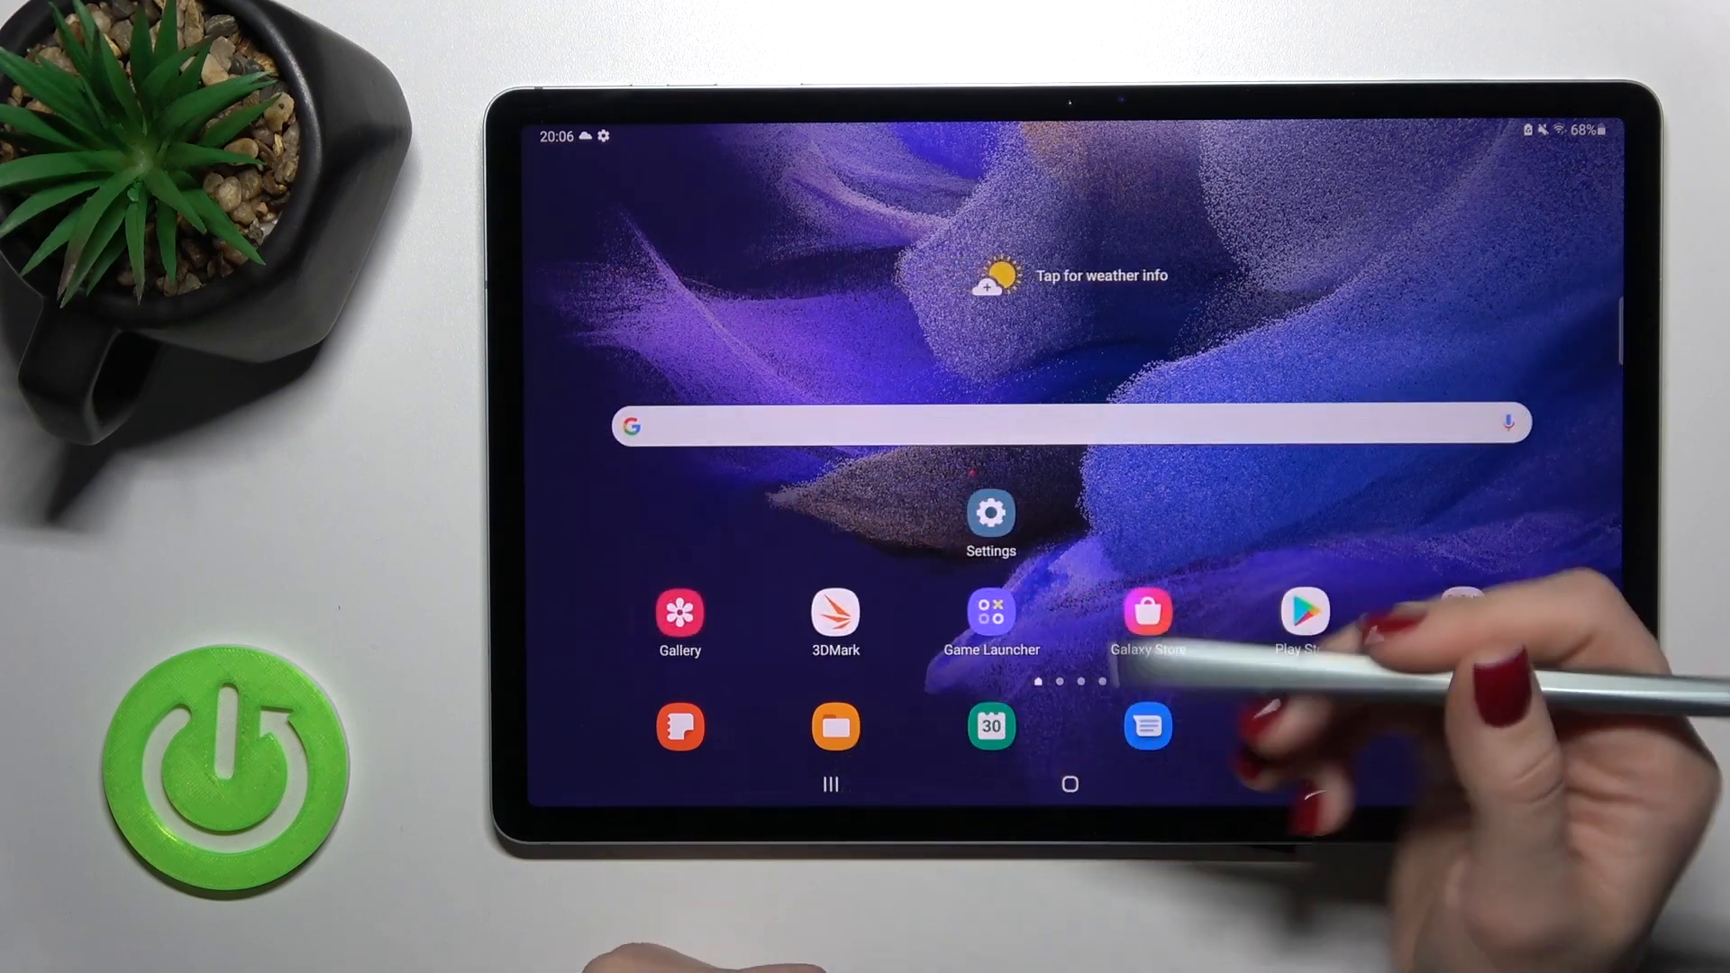